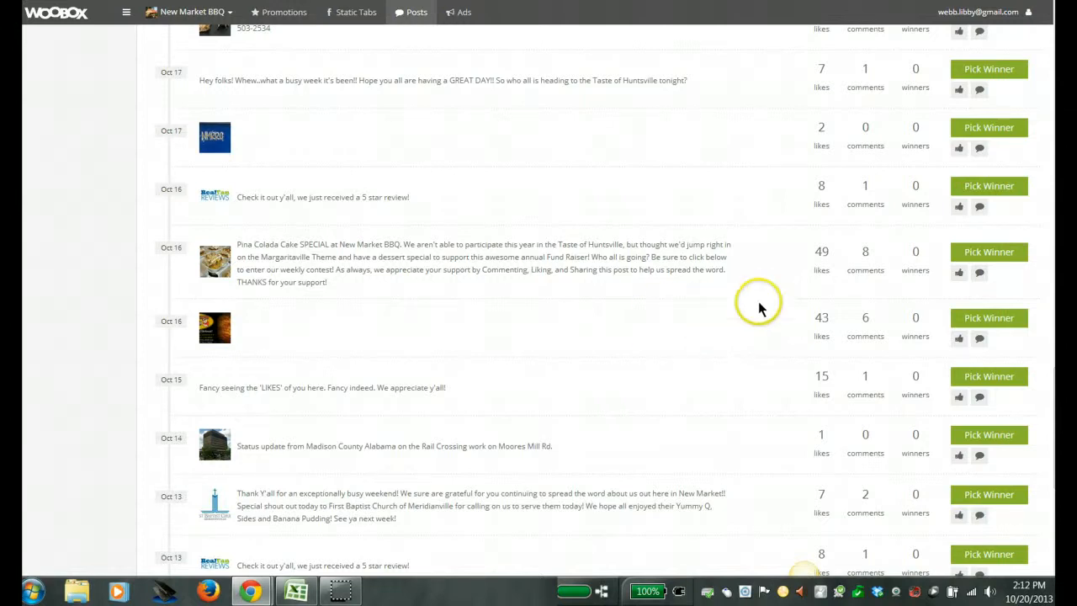
mouse_move(774, 269)
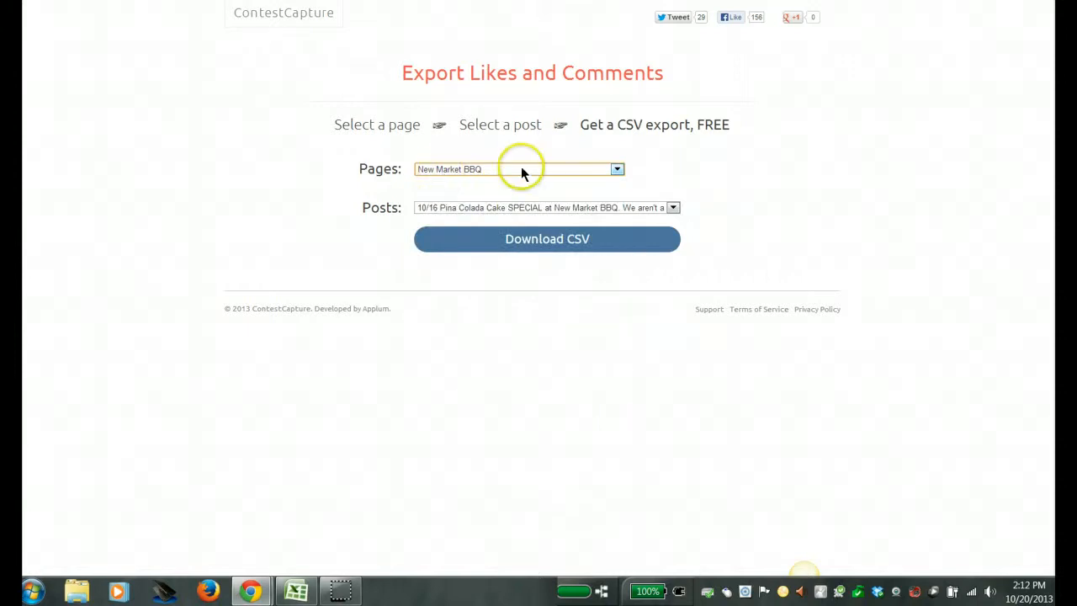
Select the New Market BBQ page's Pina Colada post and download its likes and comments as CSV
click(673, 209)
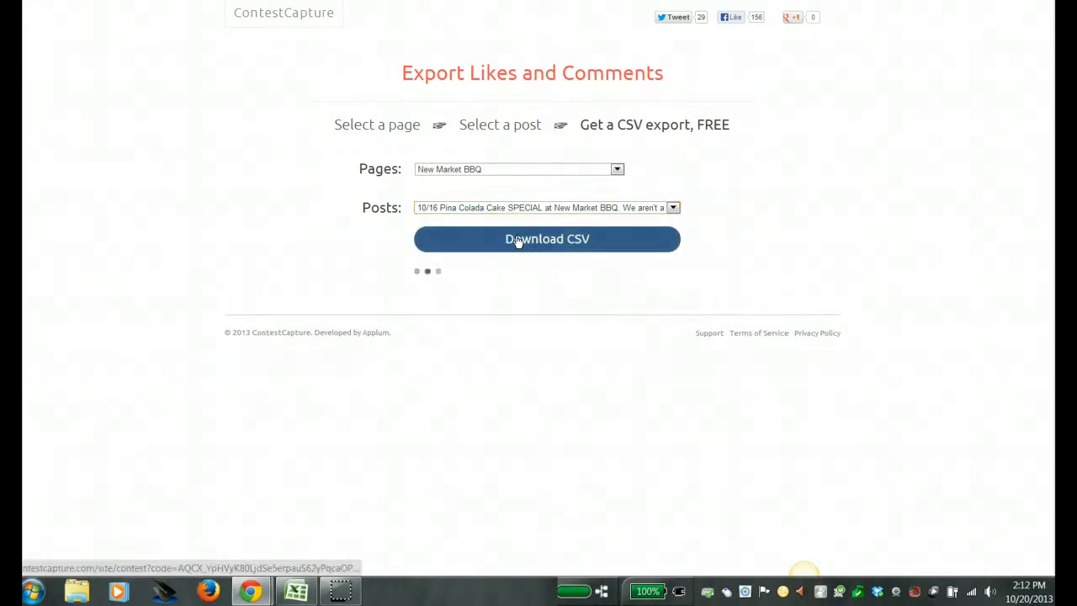
click(545, 238)
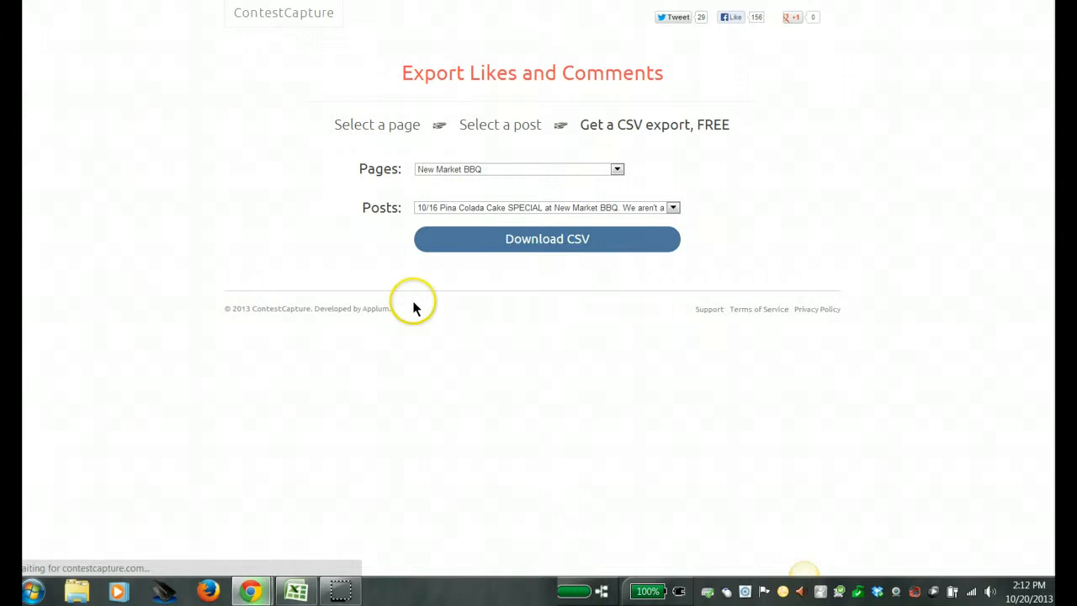
click(545, 239)
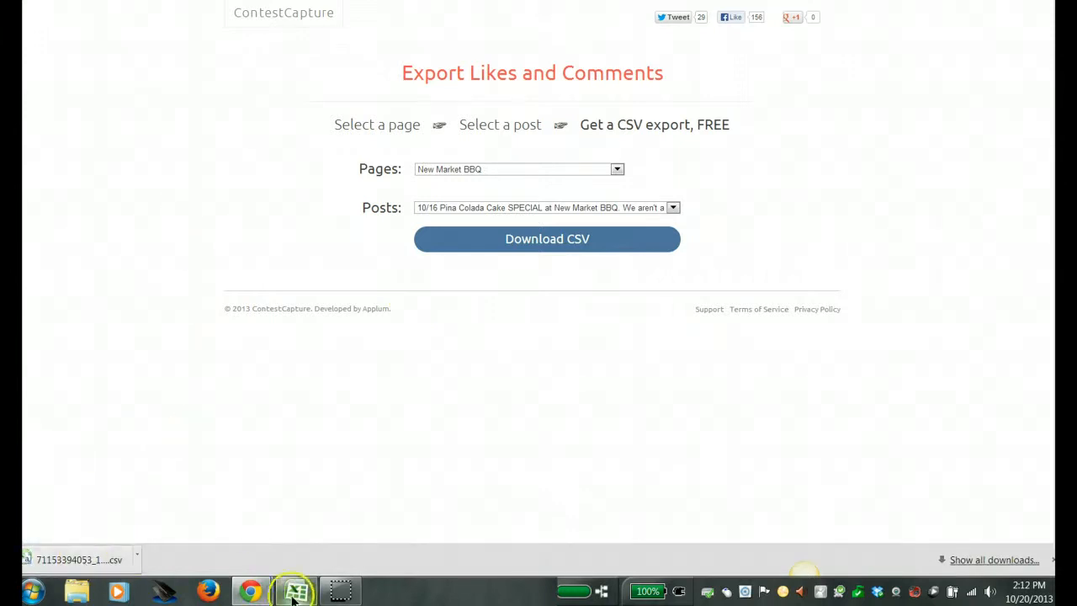
click(293, 589)
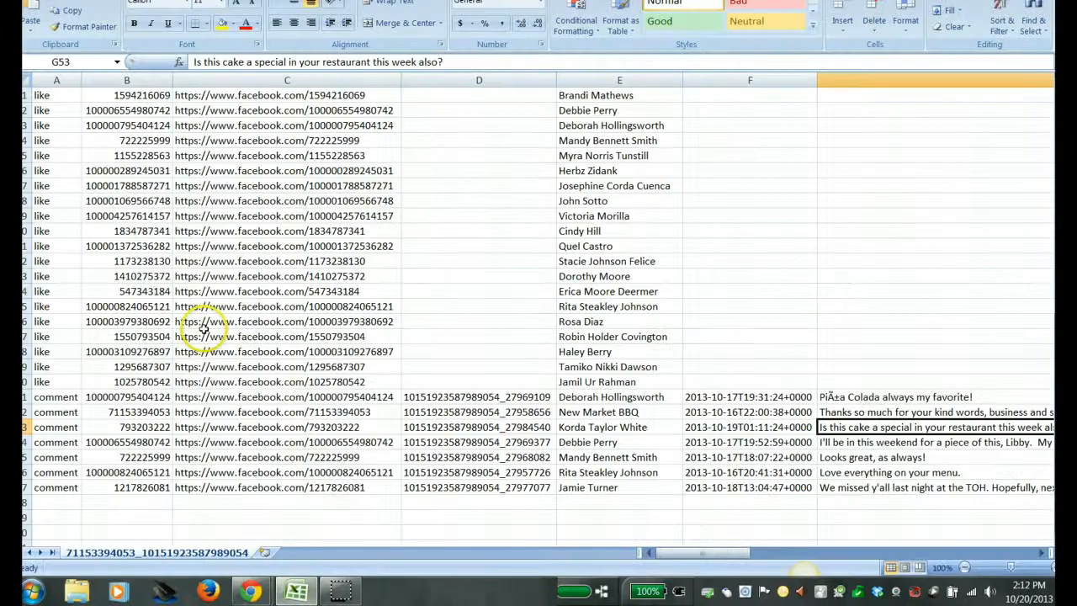
mouse_move(185, 261)
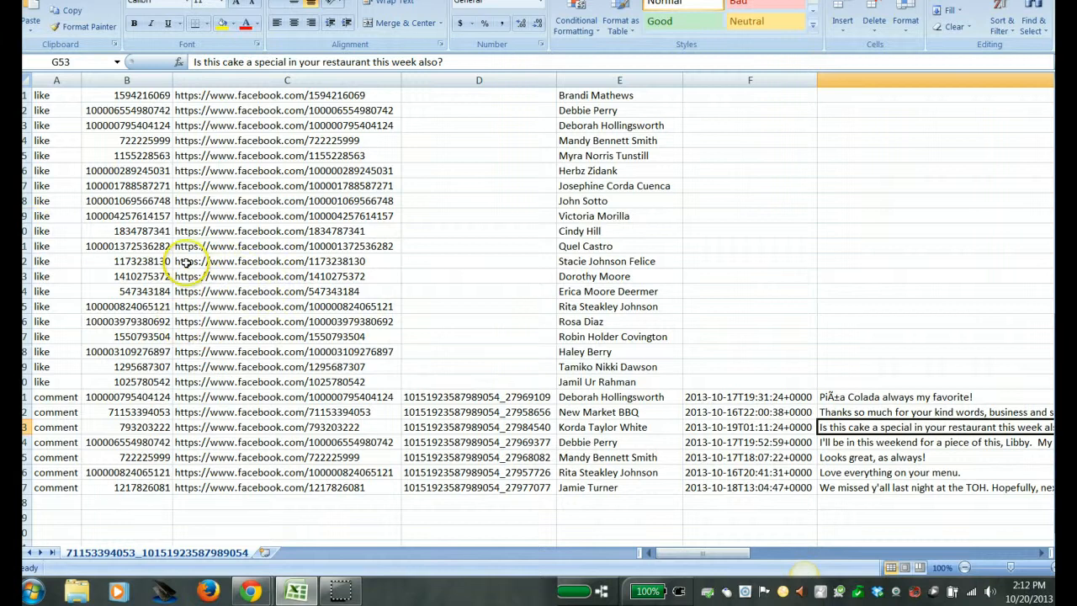
click(286, 245)
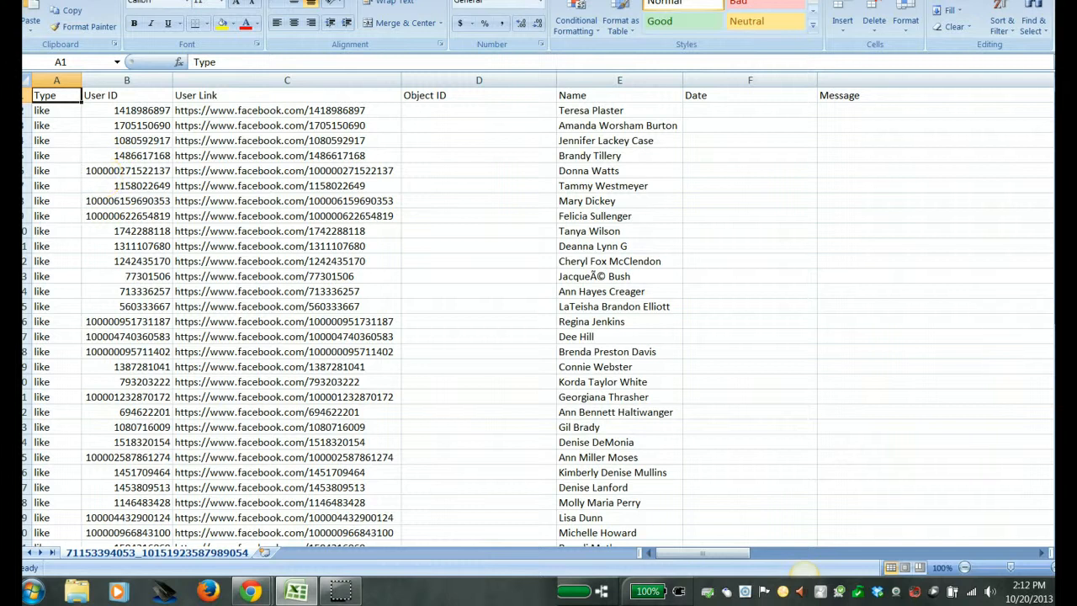
scroll(down, 3)
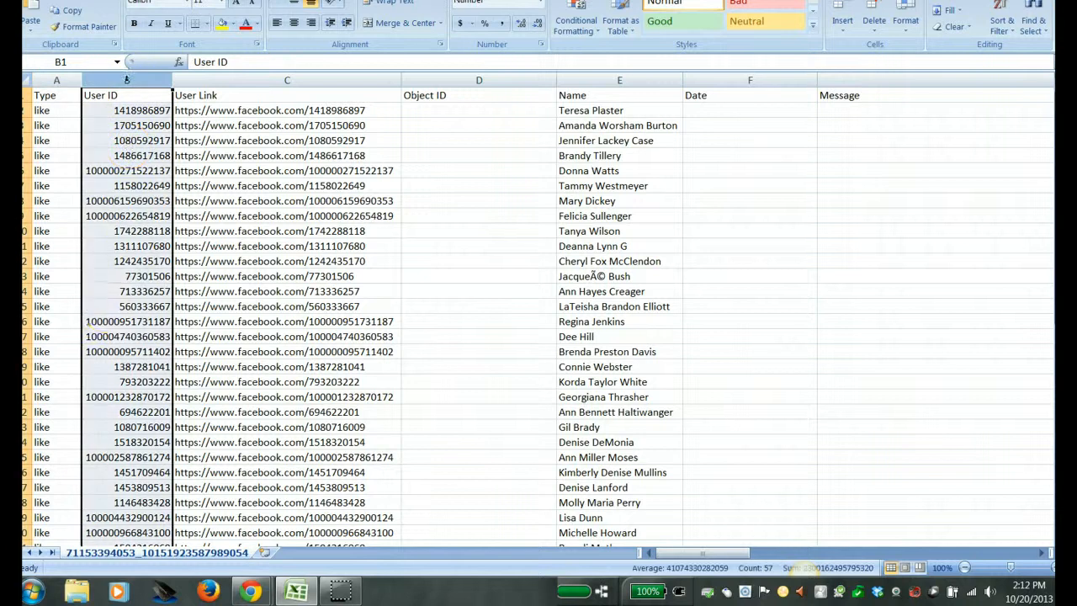
click(126, 185)
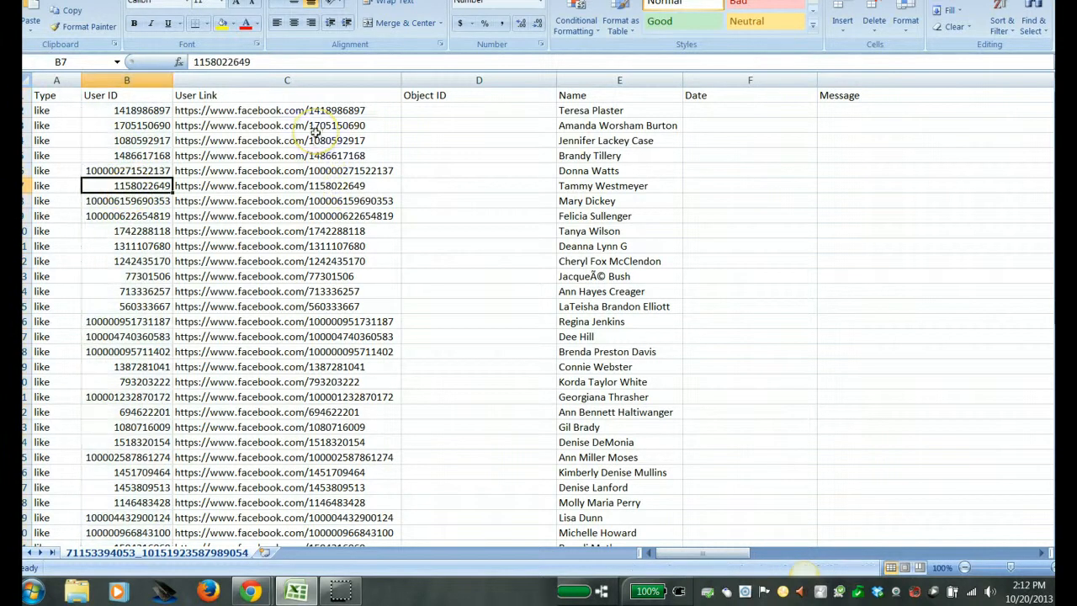
drag(286, 124, 286, 321)
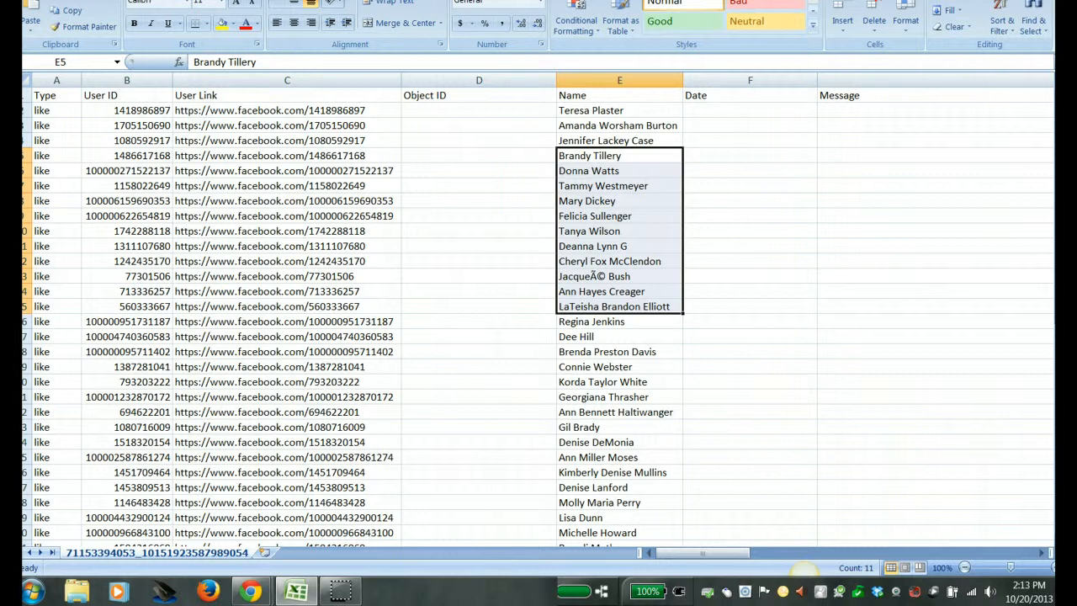
scroll(down, 3)
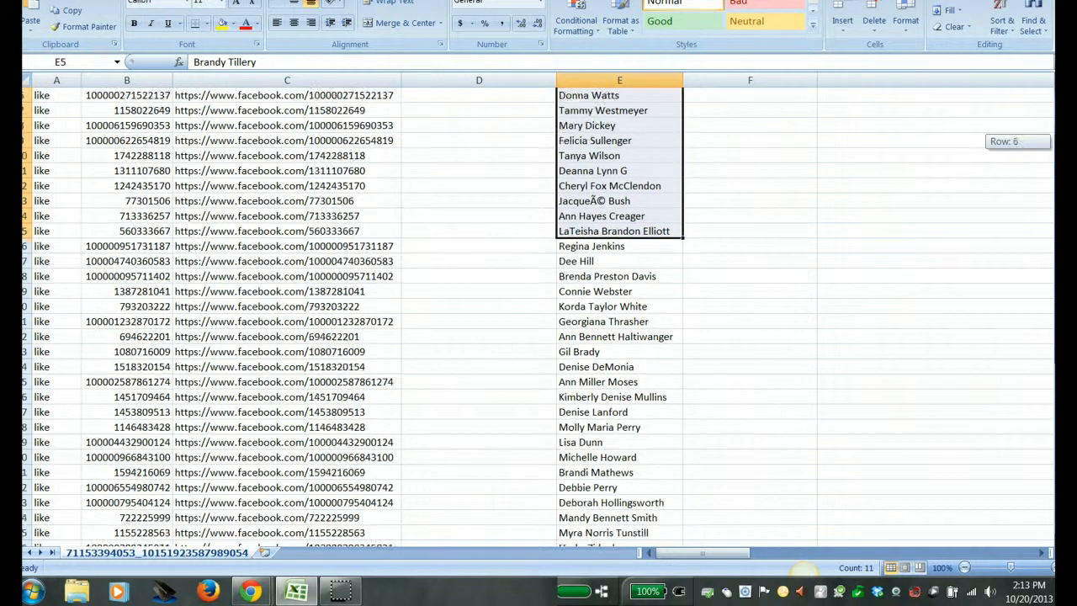
scroll(down, 3)
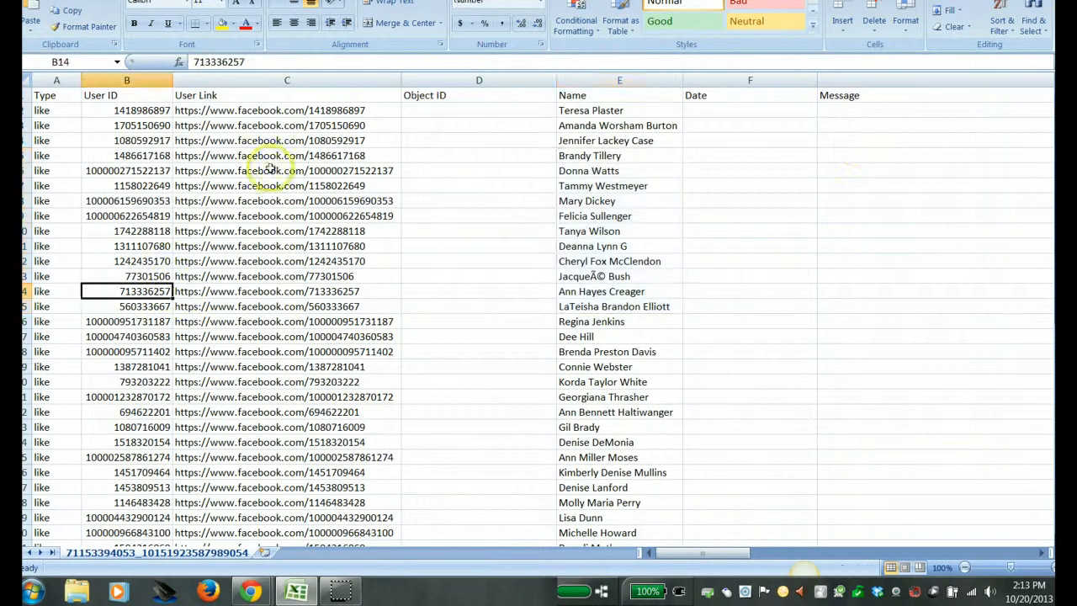
mouse_move(323, 311)
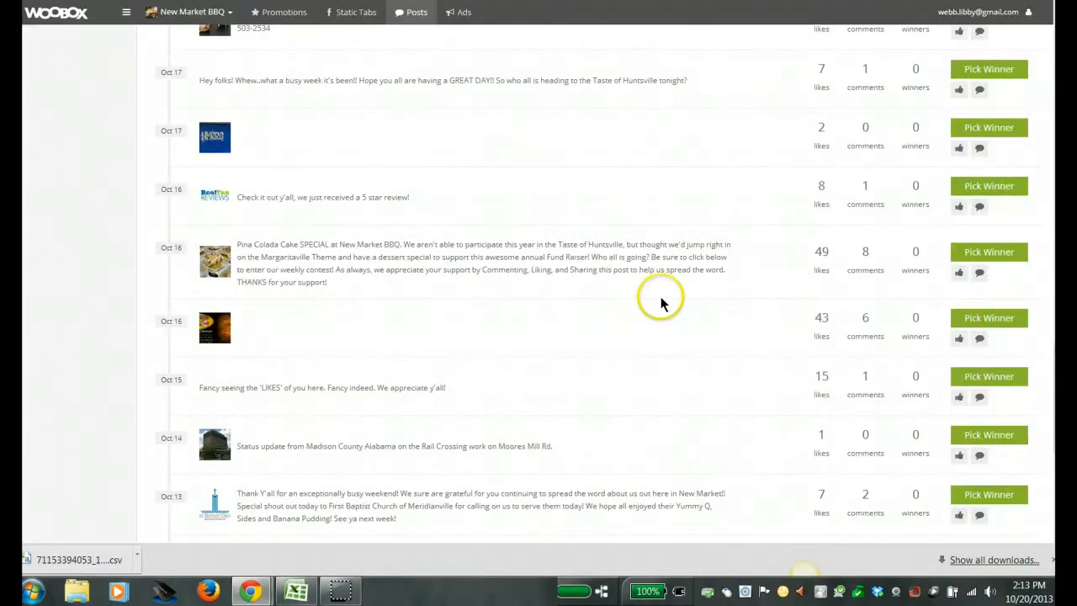
mouse_move(829, 272)
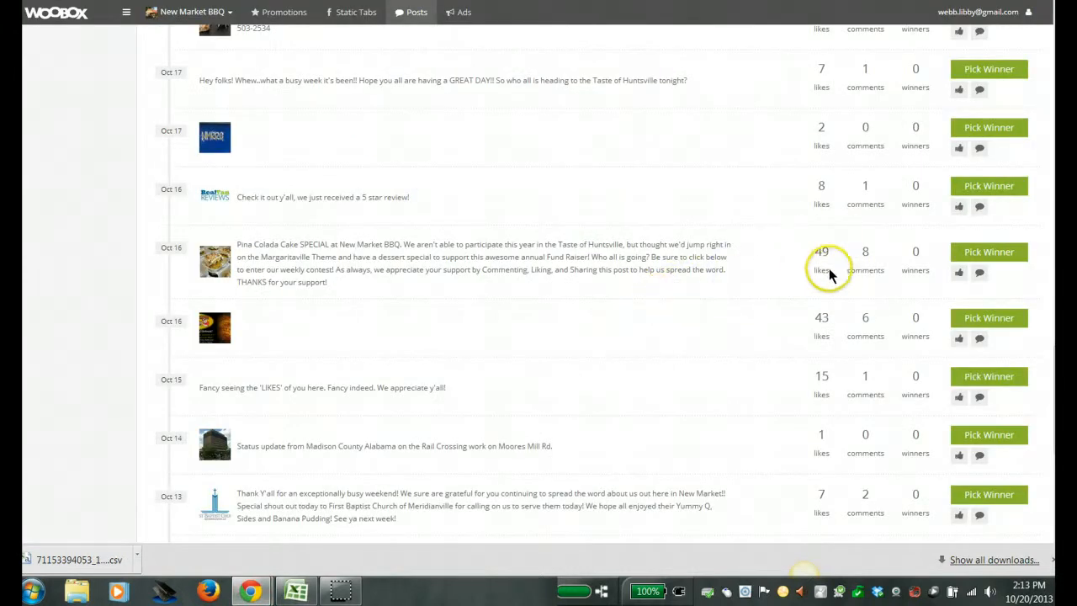
mouse_move(865, 256)
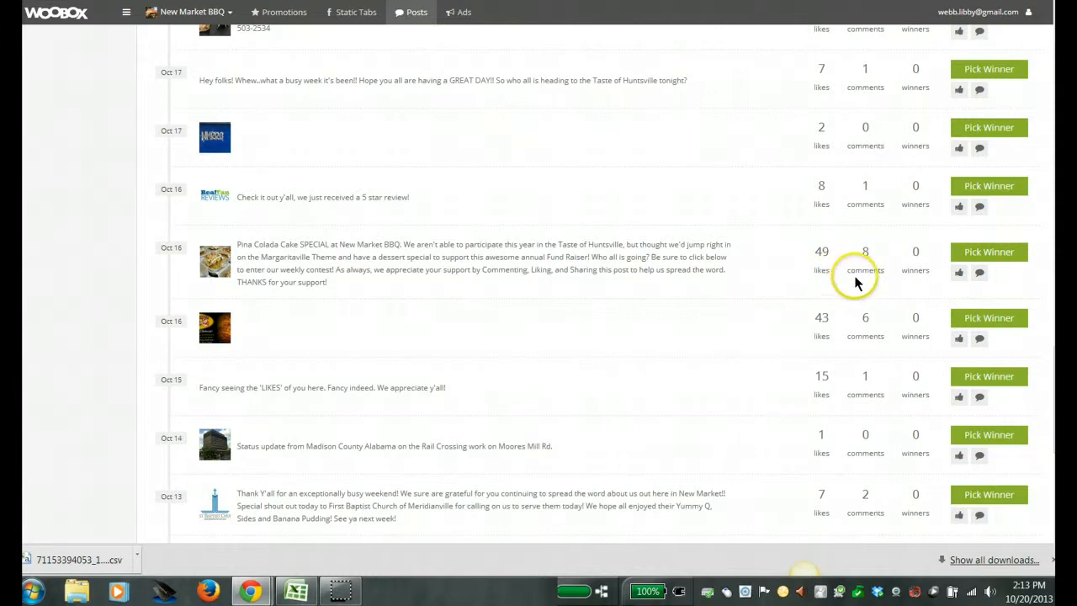
Start Pick Winner for the Pina Colada Cake SPECIAL post from the Posts list
click(989, 252)
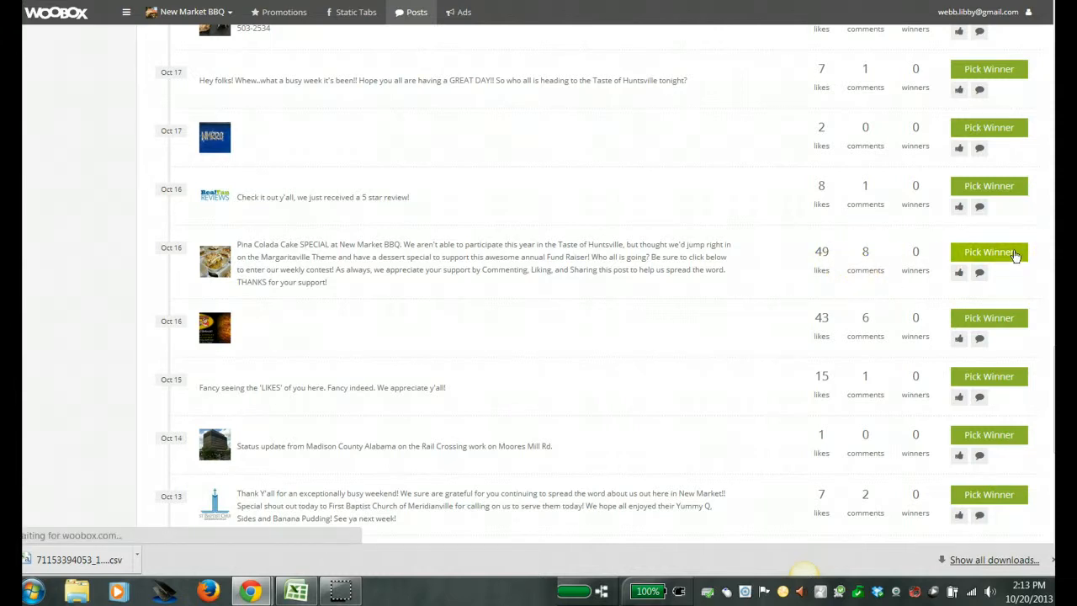
click(989, 252)
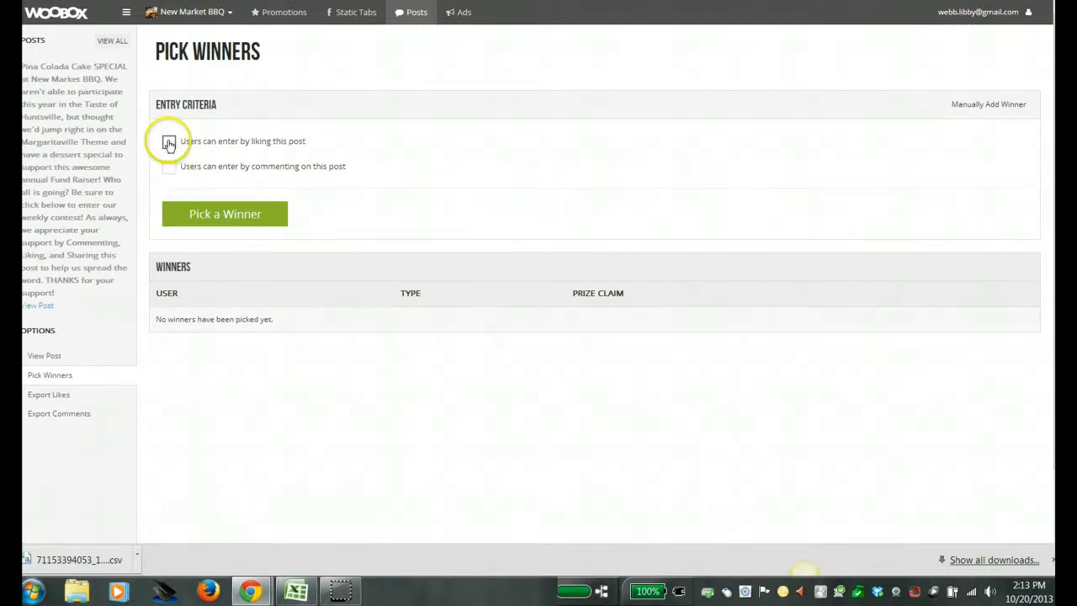
Allow likers and commenters to enter with one entry per comment, then pick a random winner
click(168, 141)
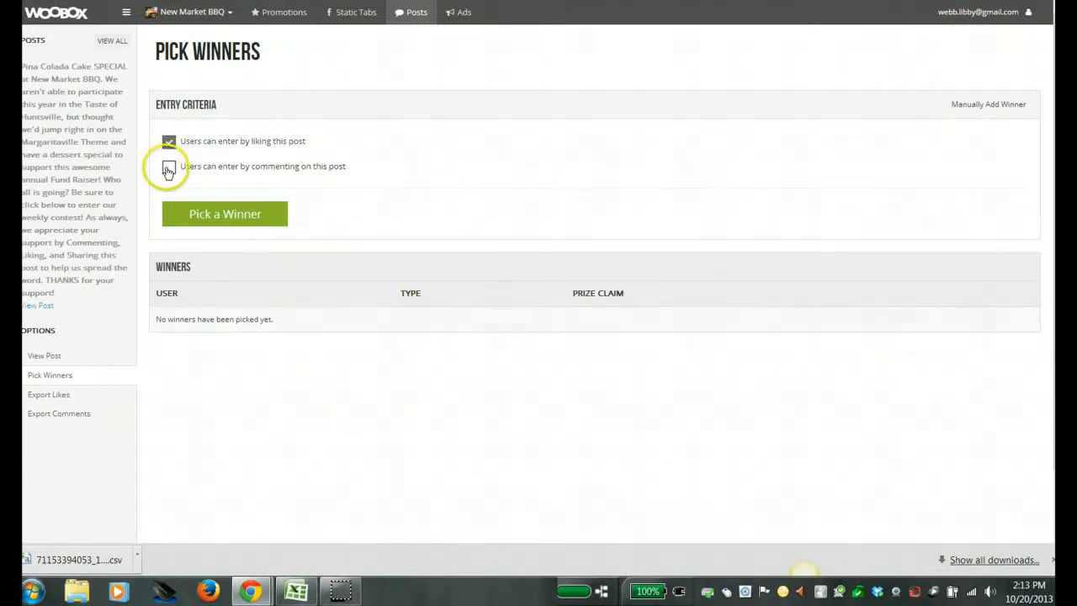
click(168, 166)
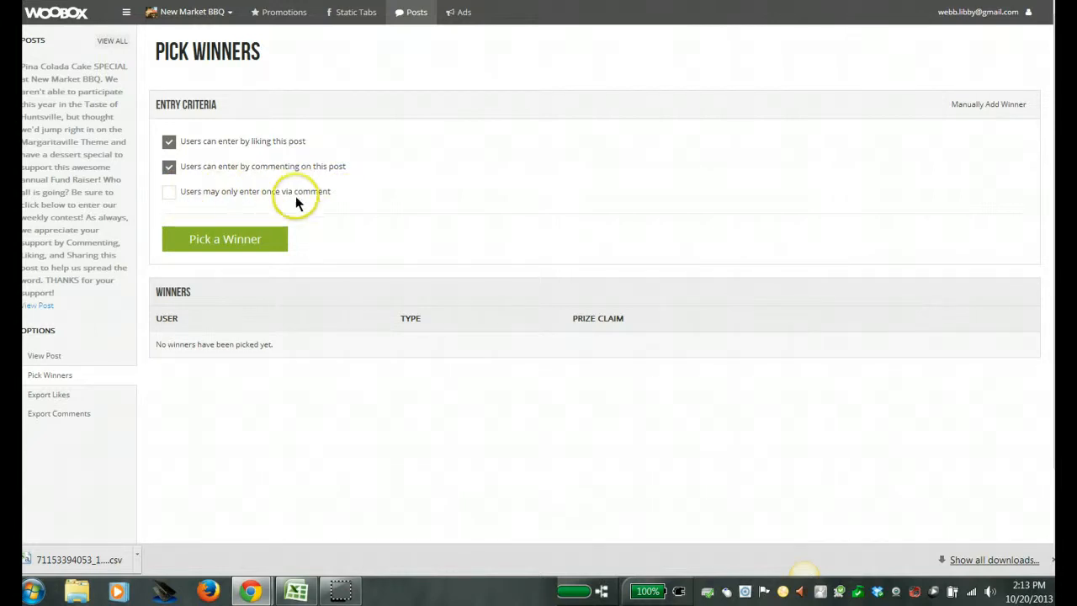
click(168, 192)
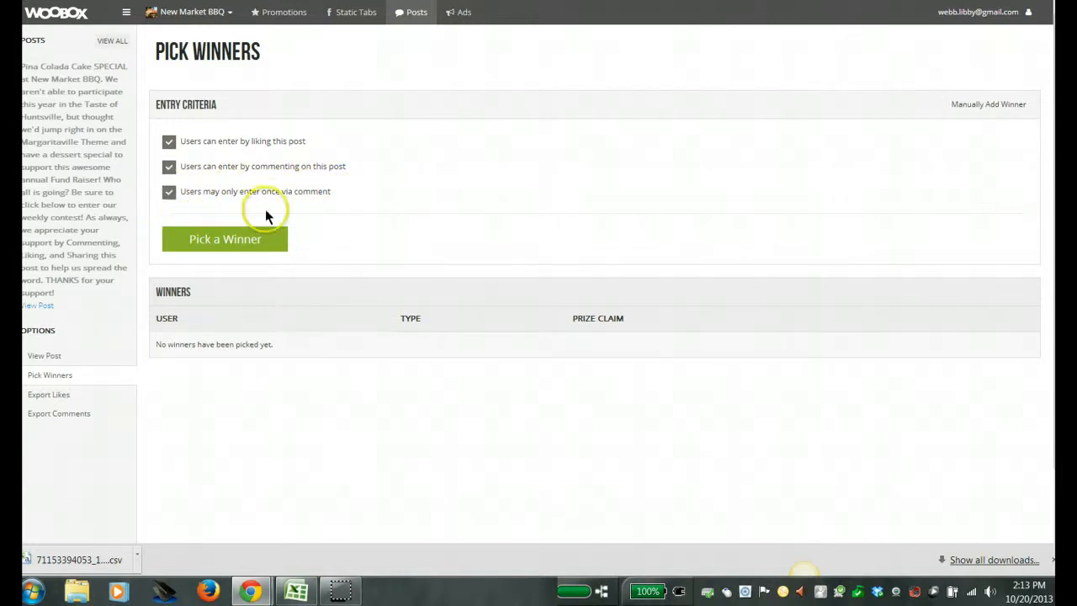
mouse_move(446, 222)
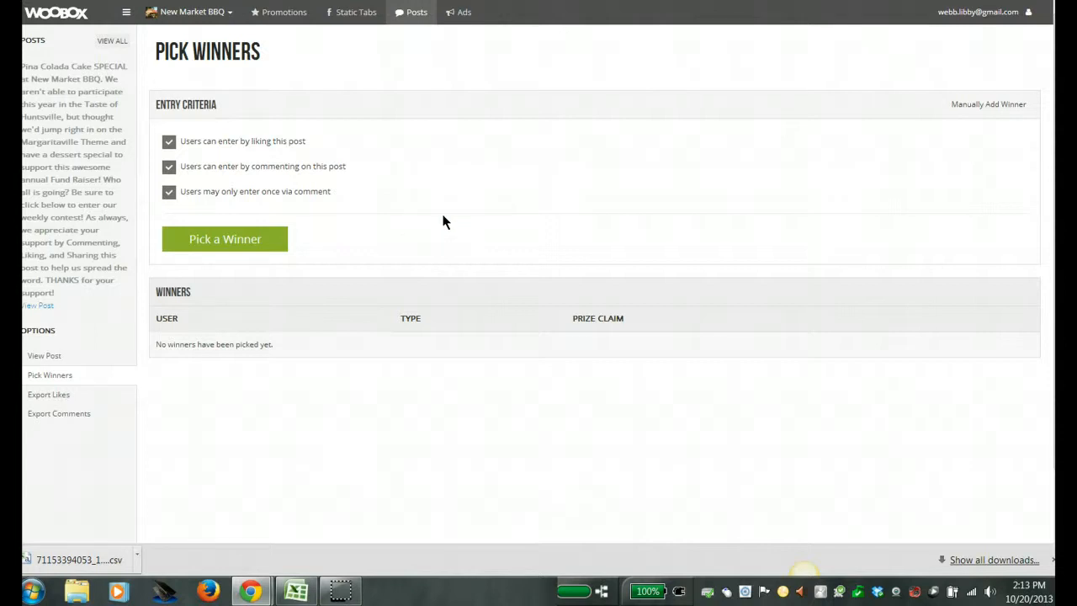
click(225, 239)
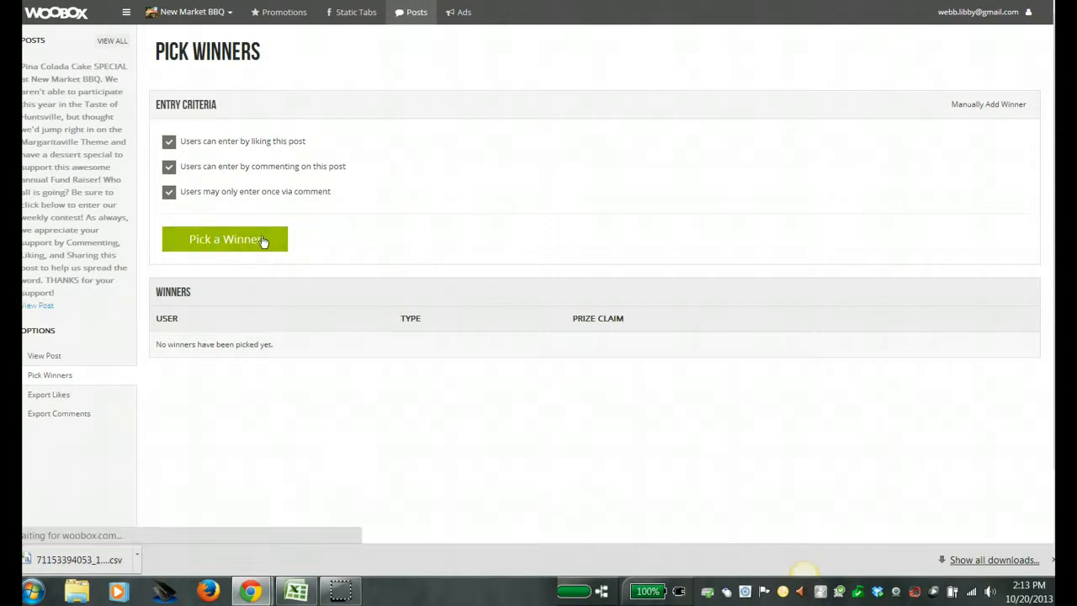
click(226, 238)
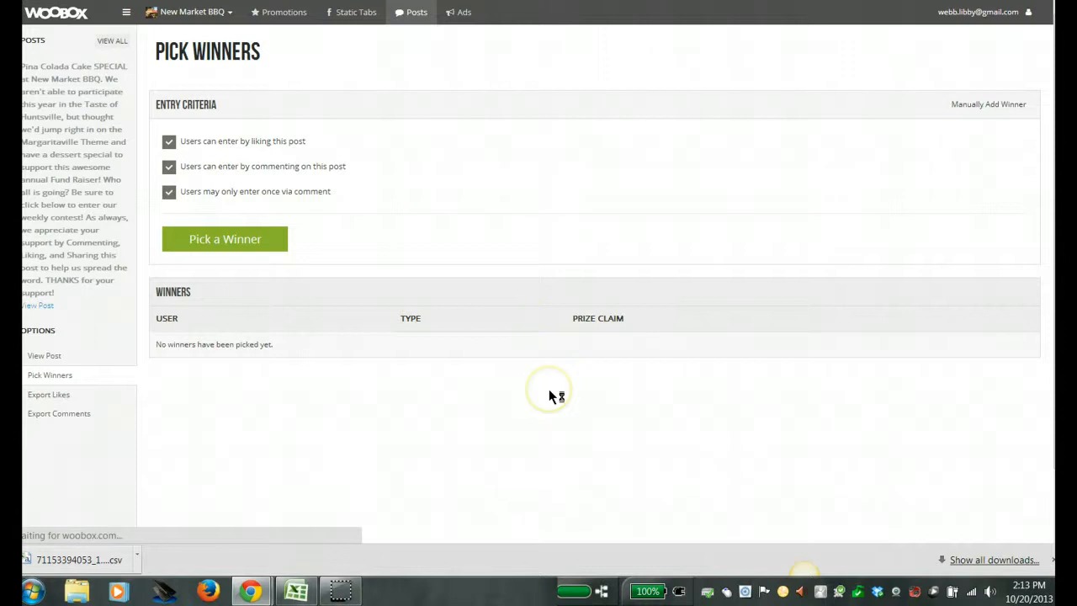
click(225, 239)
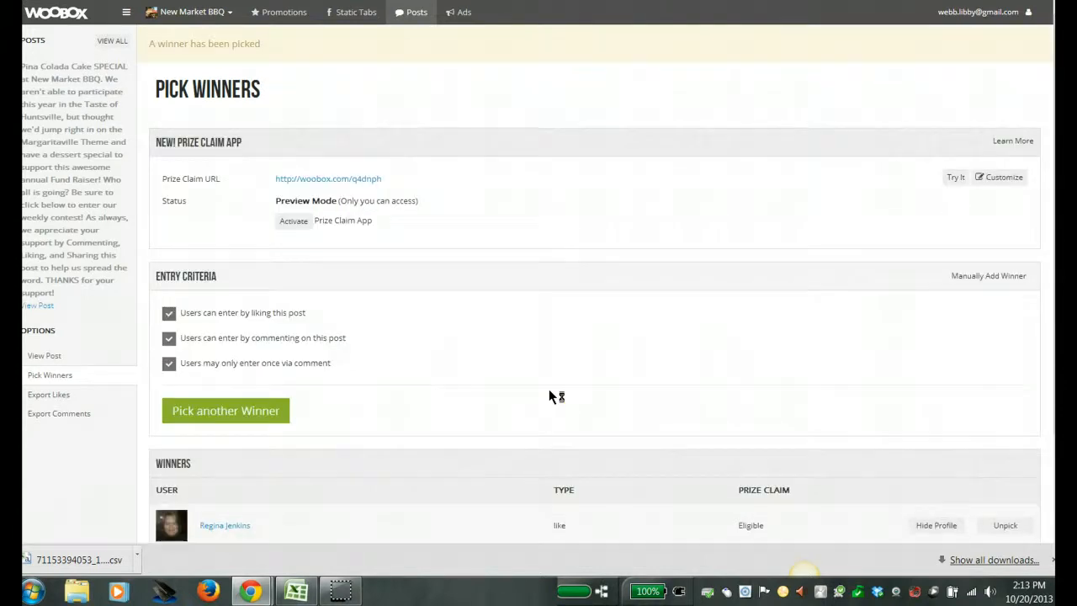
scroll(down, 3)
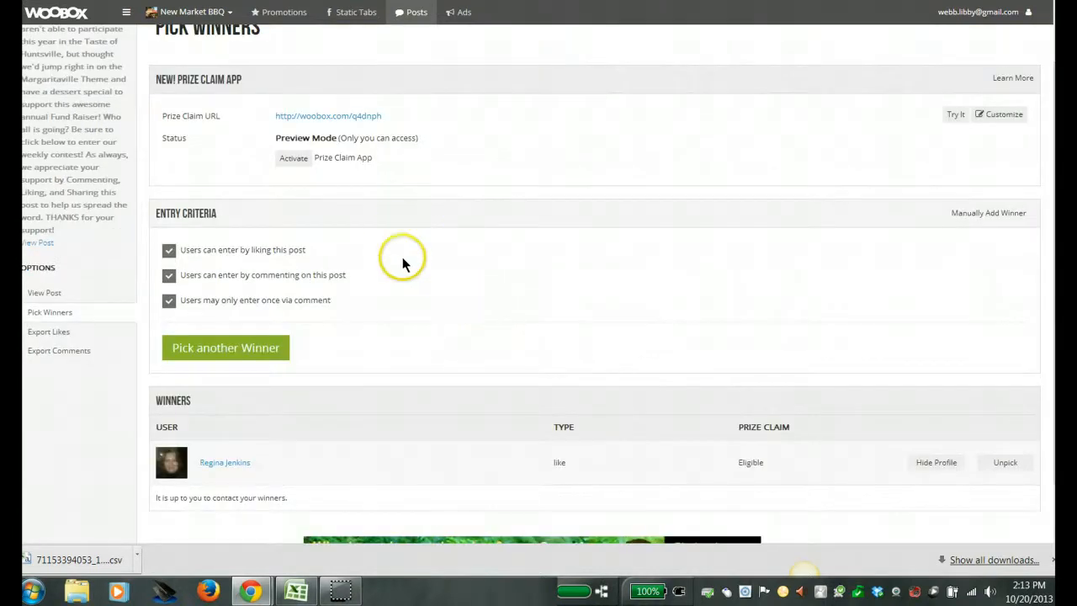
scroll(down, 3)
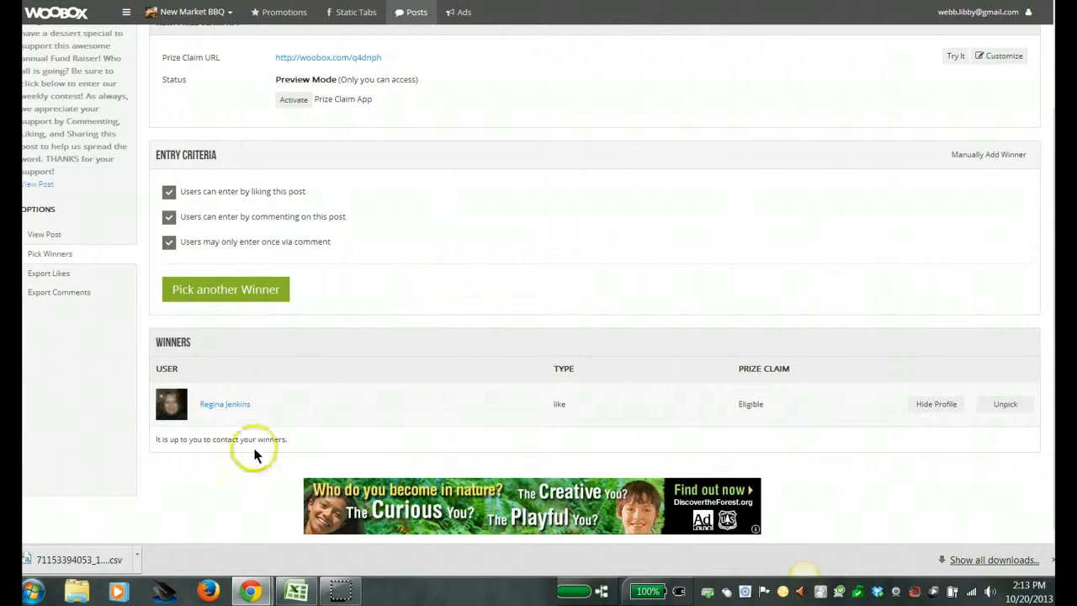
mouse_move(222, 96)
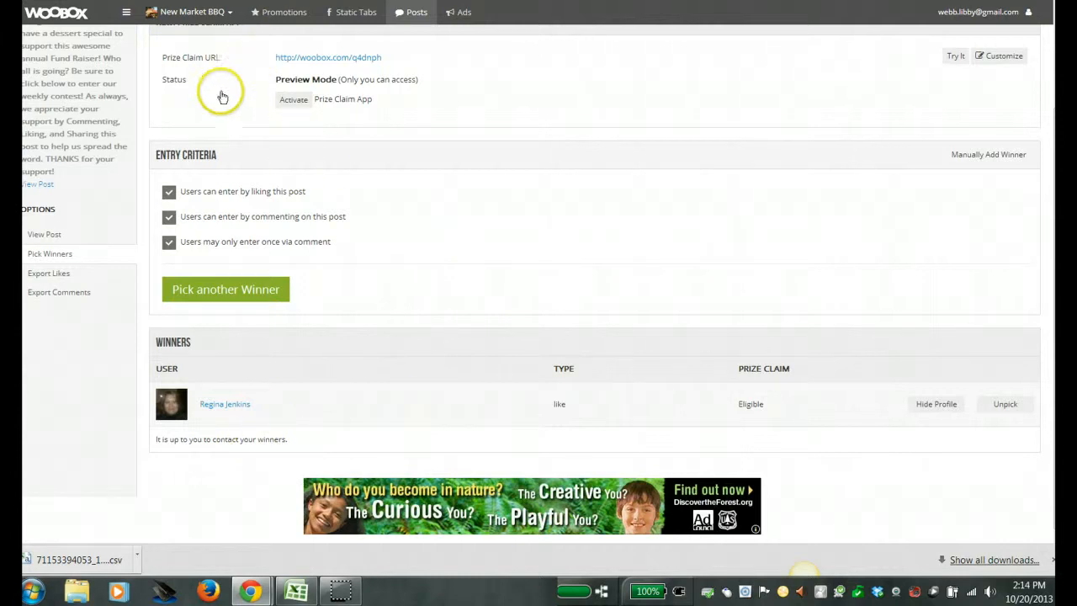
mouse_move(491, 267)
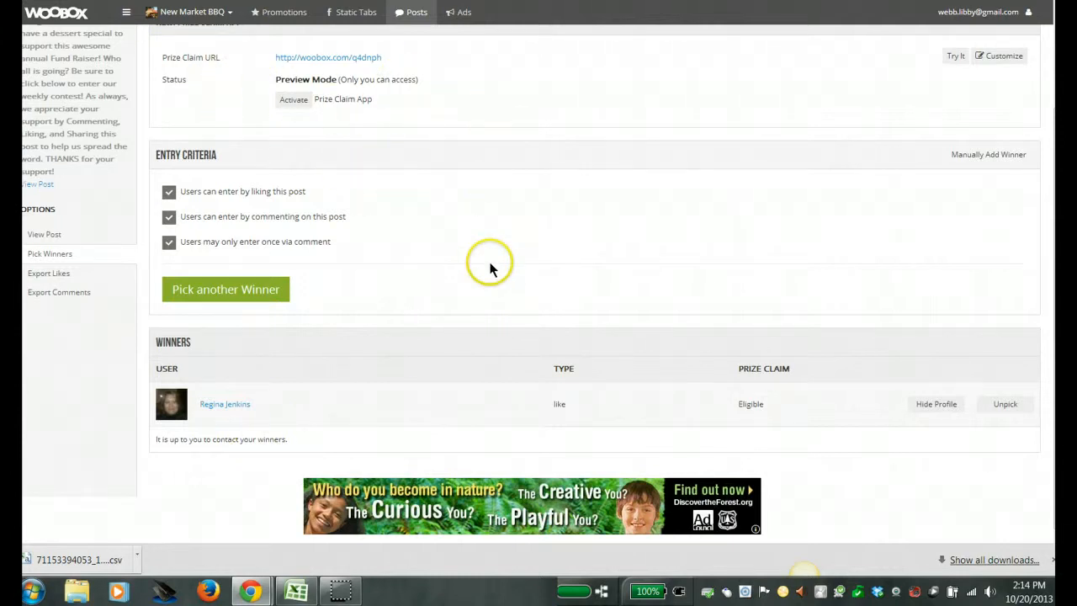
mouse_move(428, 353)
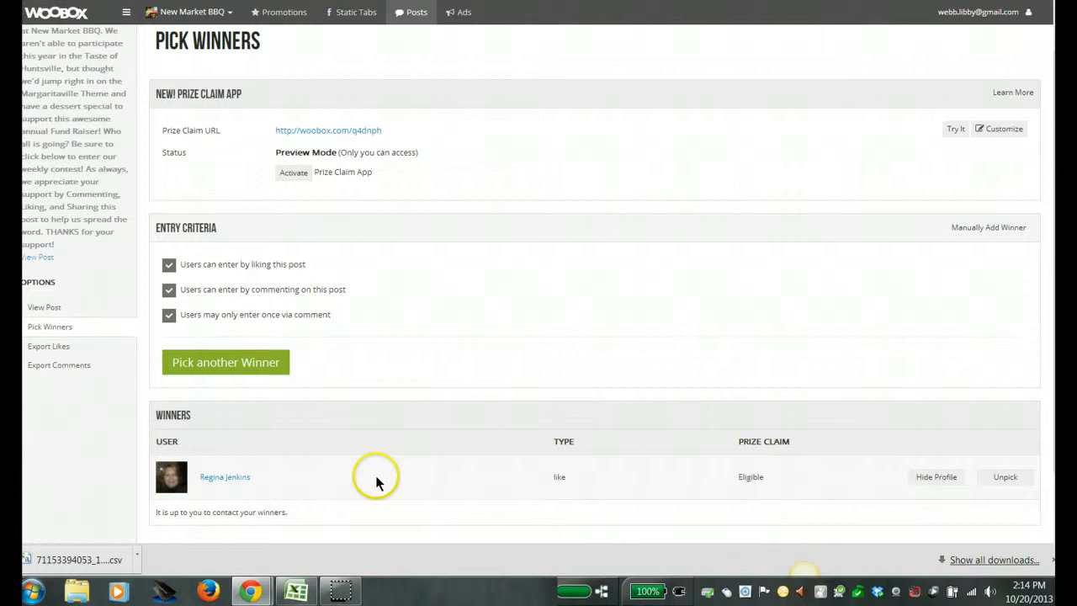
mouse_move(412, 452)
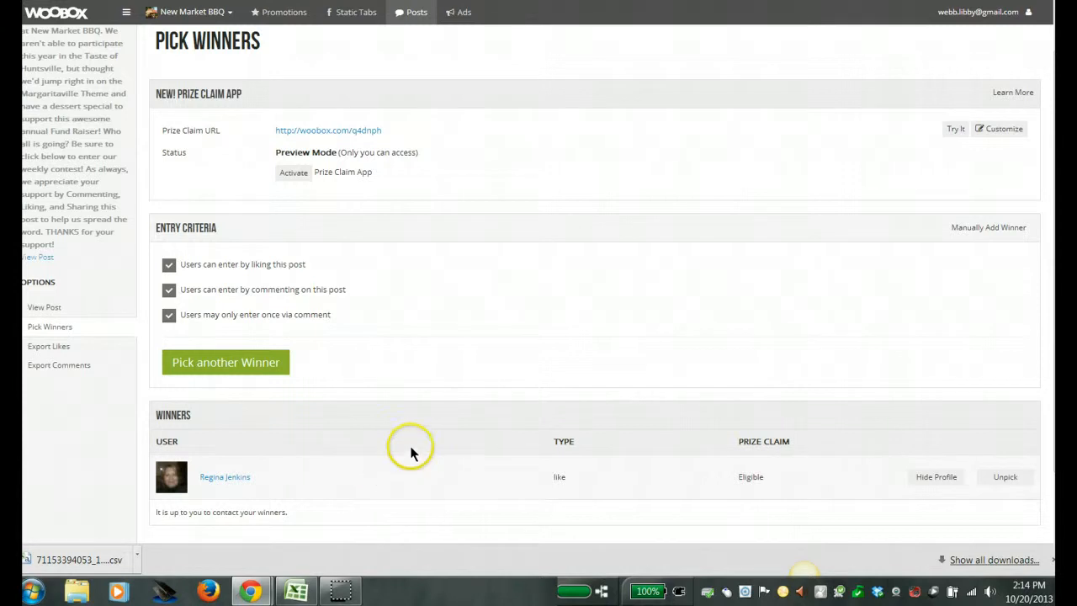
mouse_move(234, 477)
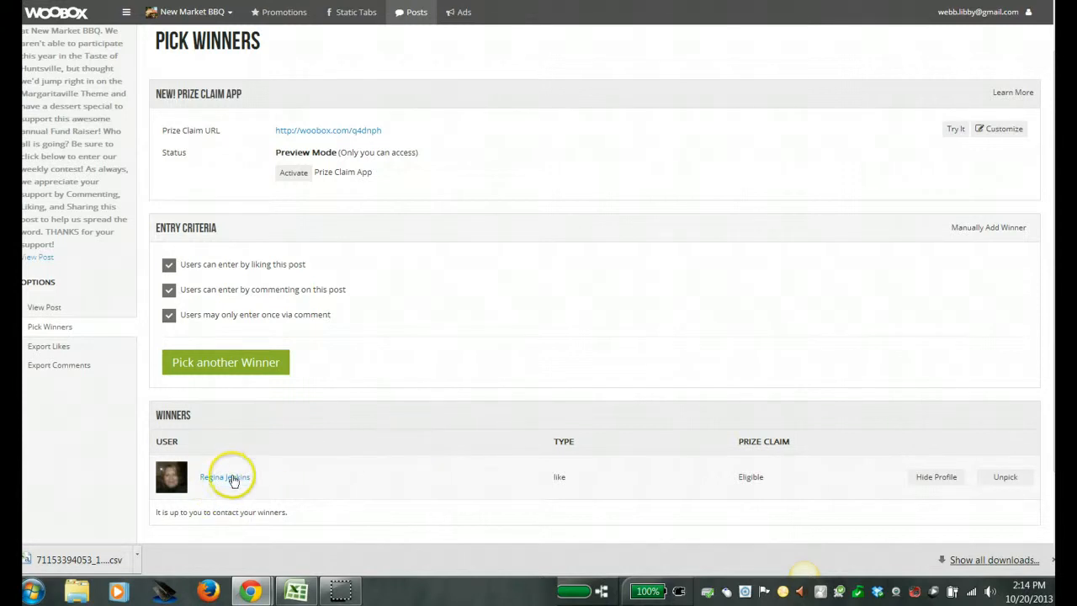
mouse_move(445, 456)
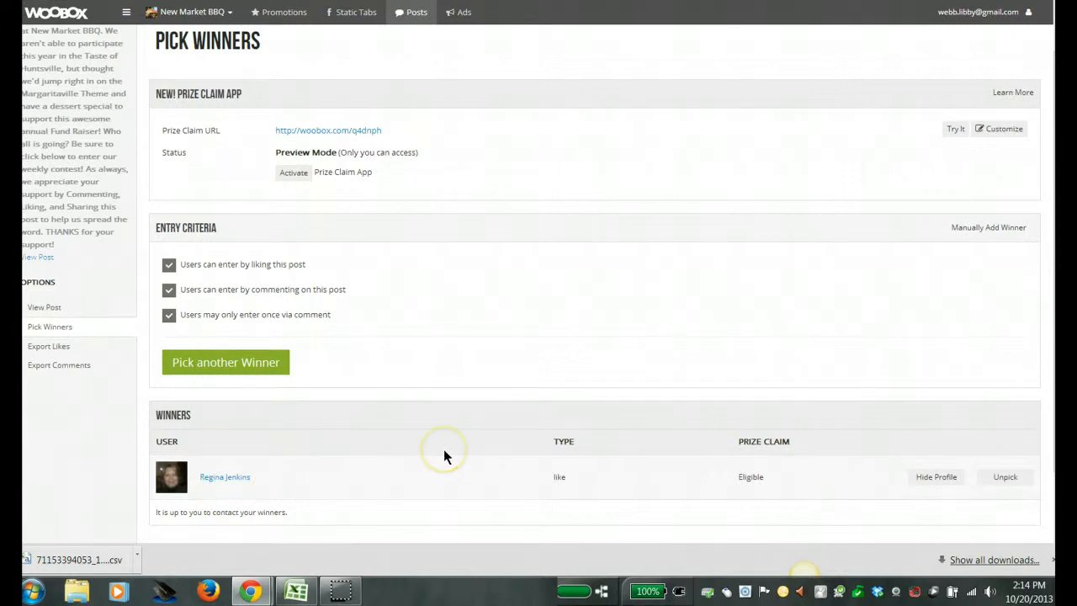
mouse_move(614, 316)
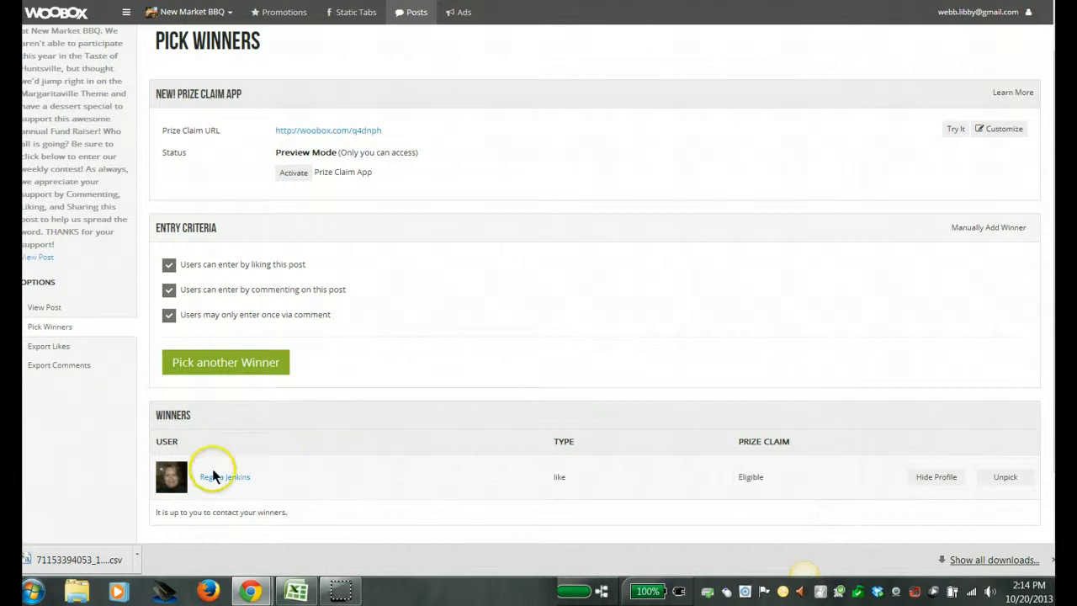
mouse_move(225, 477)
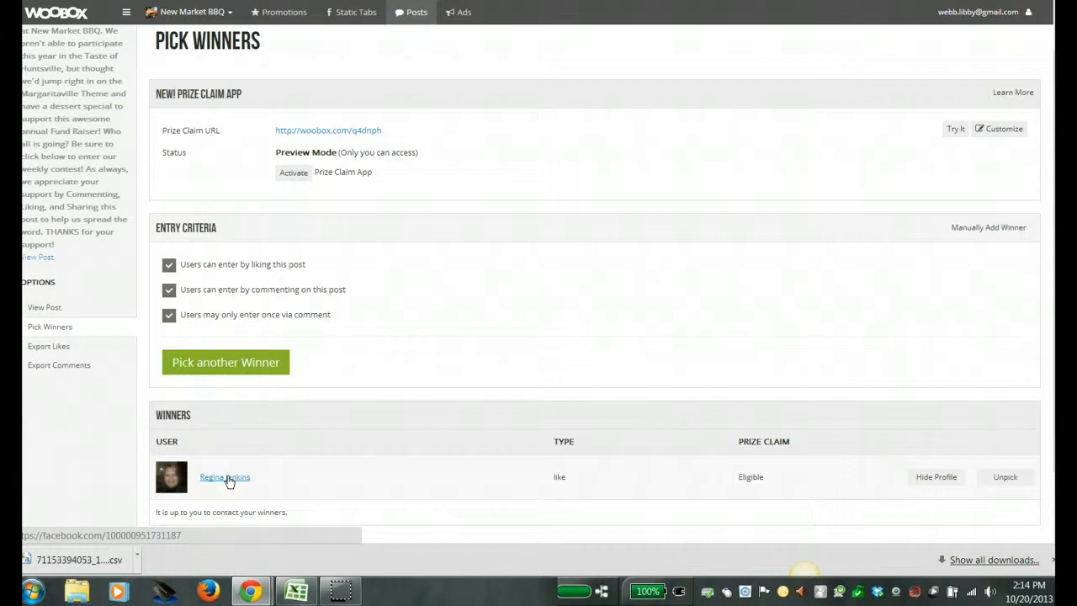
mouse_move(459, 389)
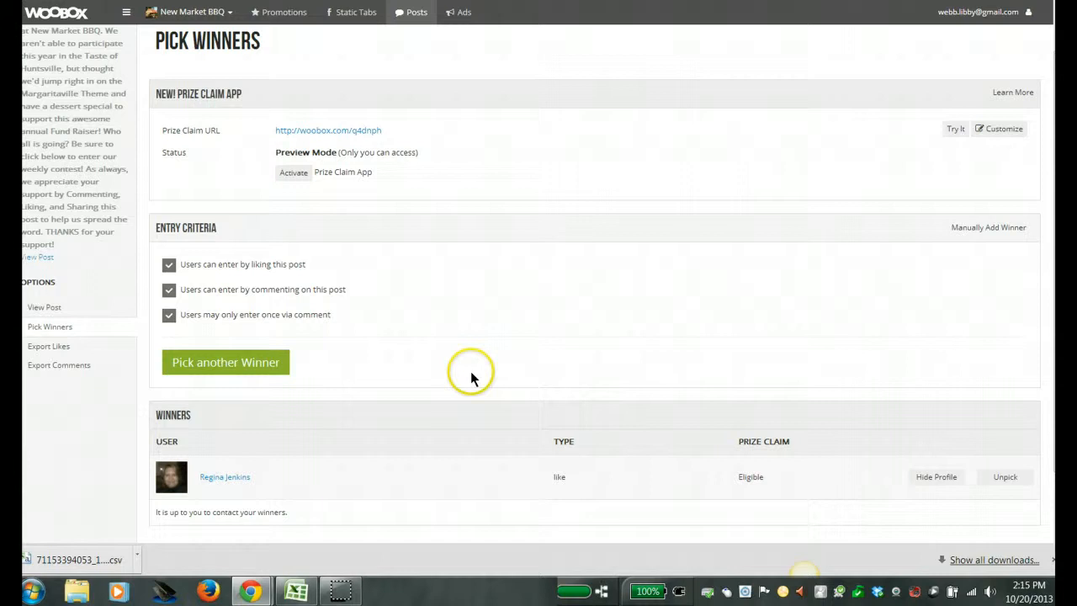
mouse_move(463, 385)
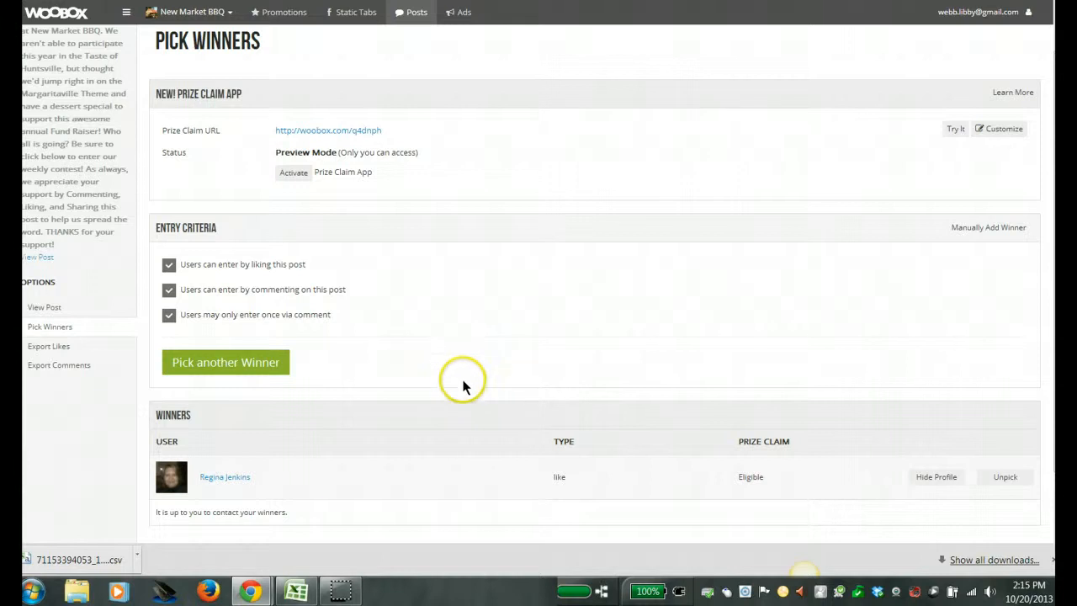
mouse_move(861, 463)
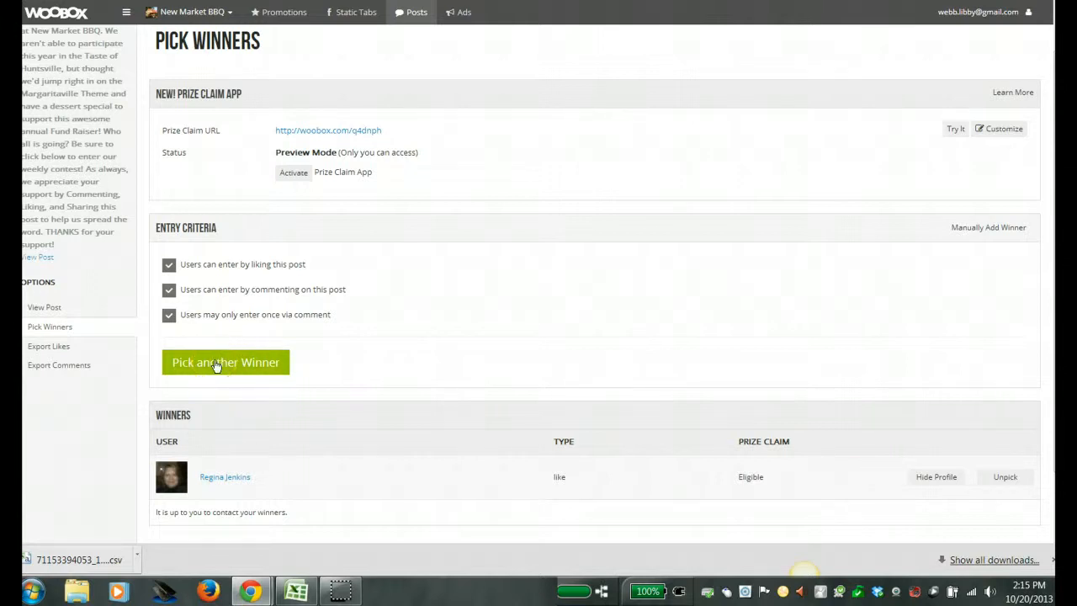
mouse_move(491, 427)
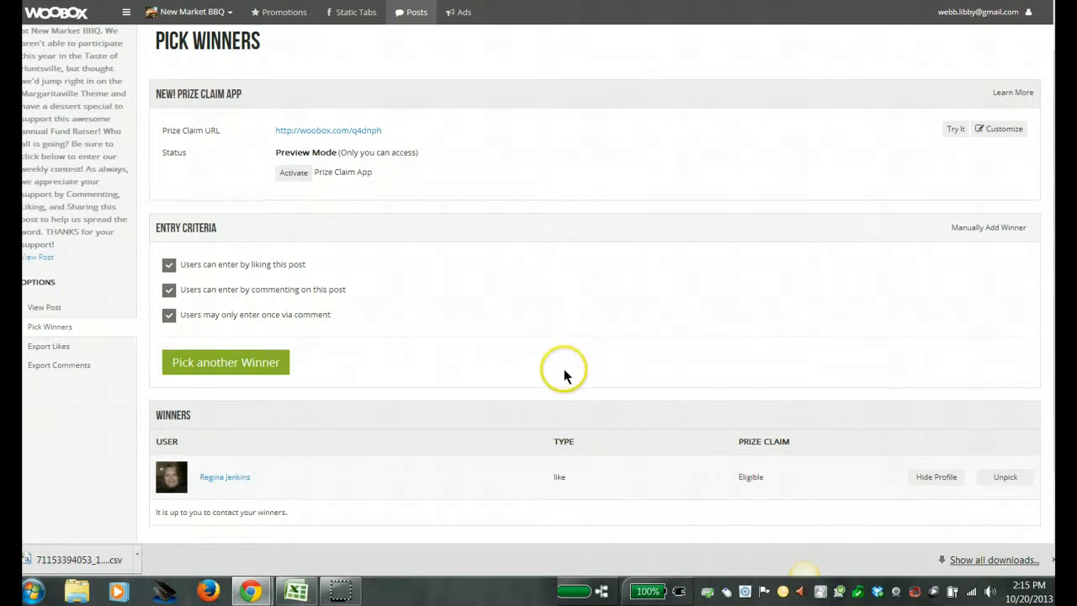
mouse_move(531, 377)
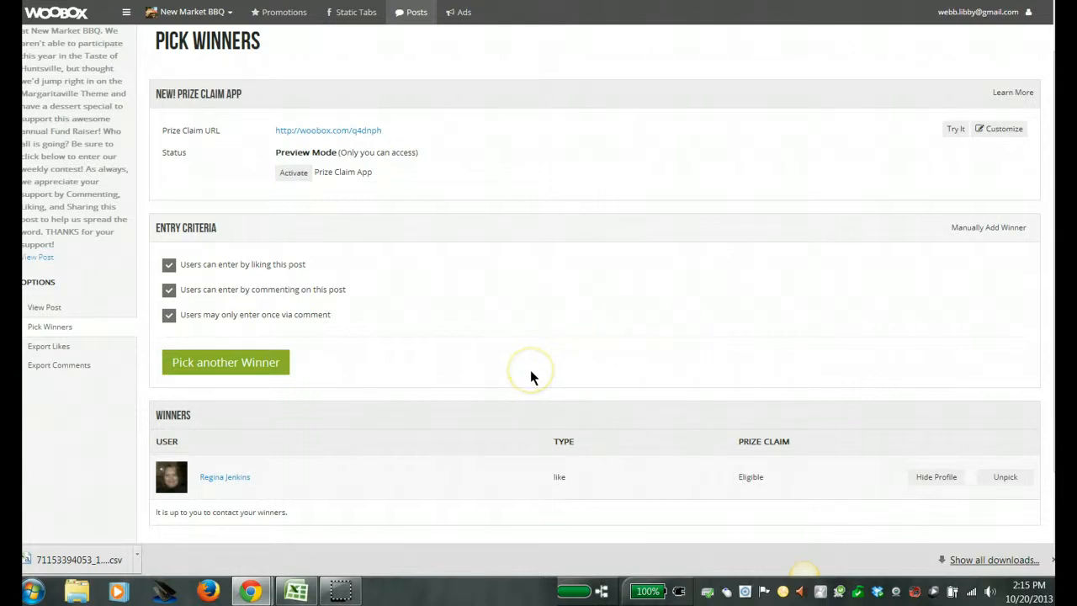
mouse_move(435, 209)
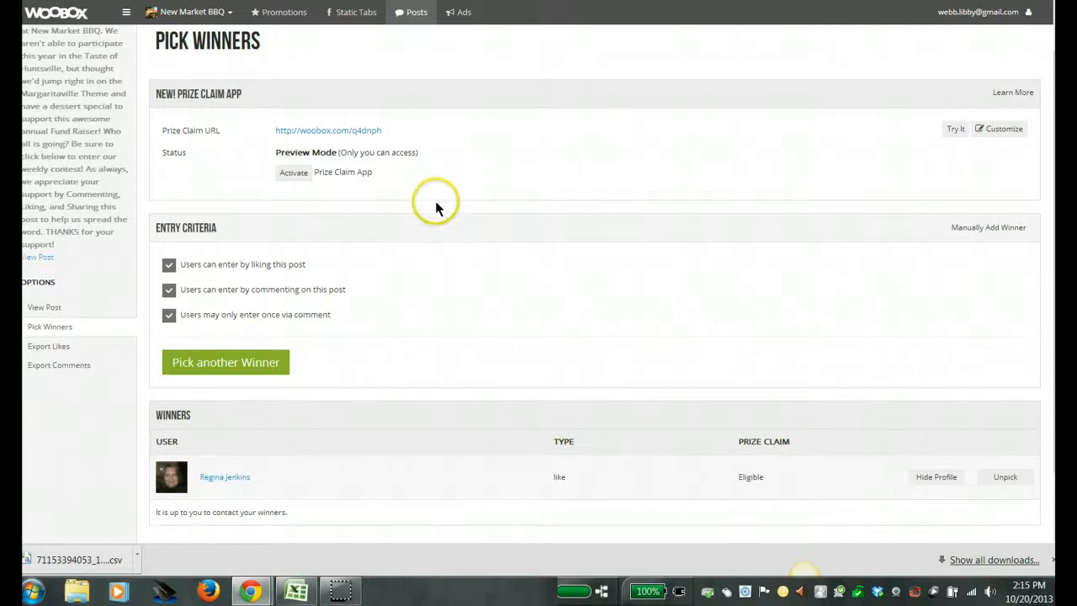
mouse_move(318, 56)
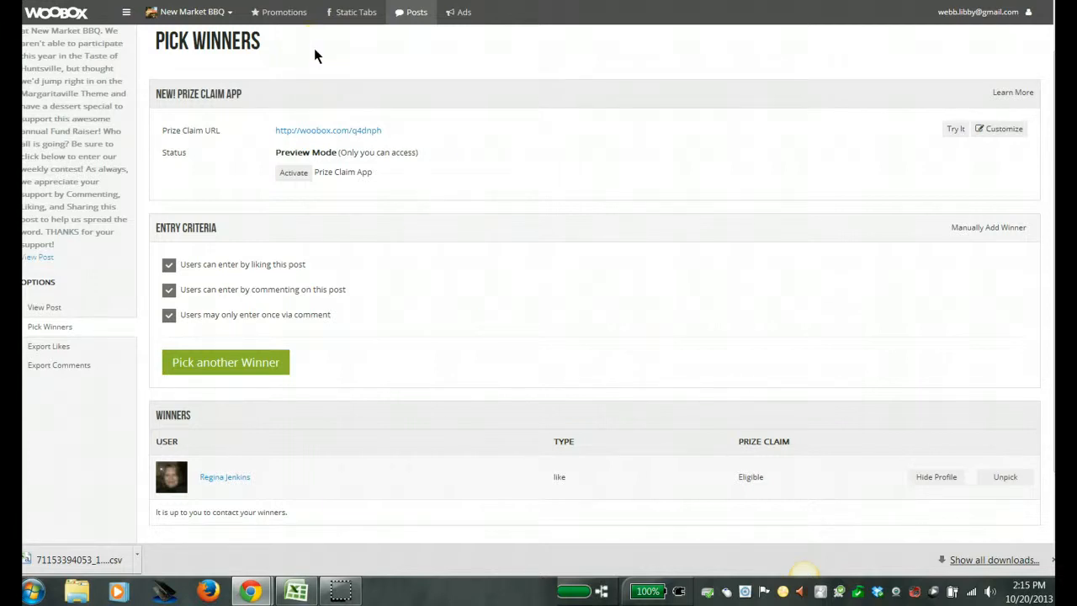